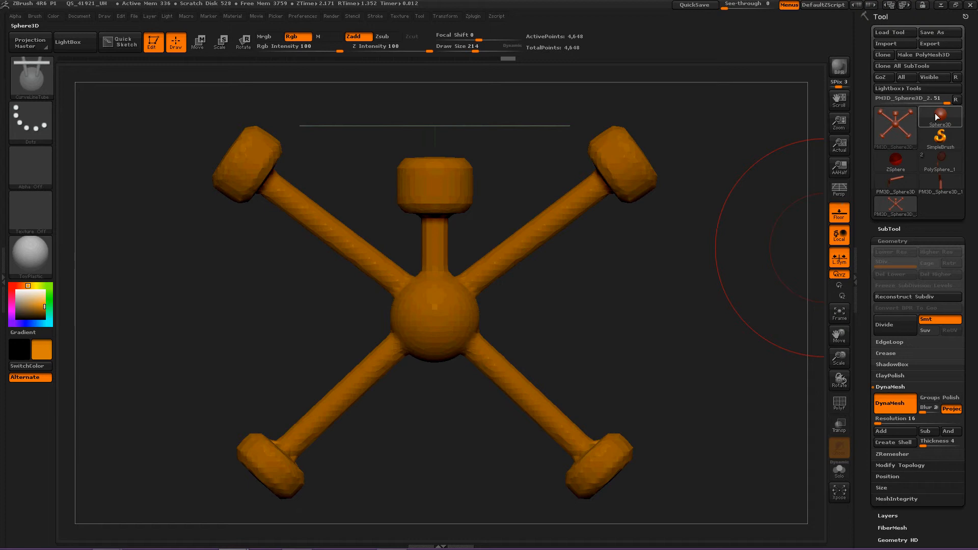
{"action": "mouse_move", "coordinate": [940, 118]}
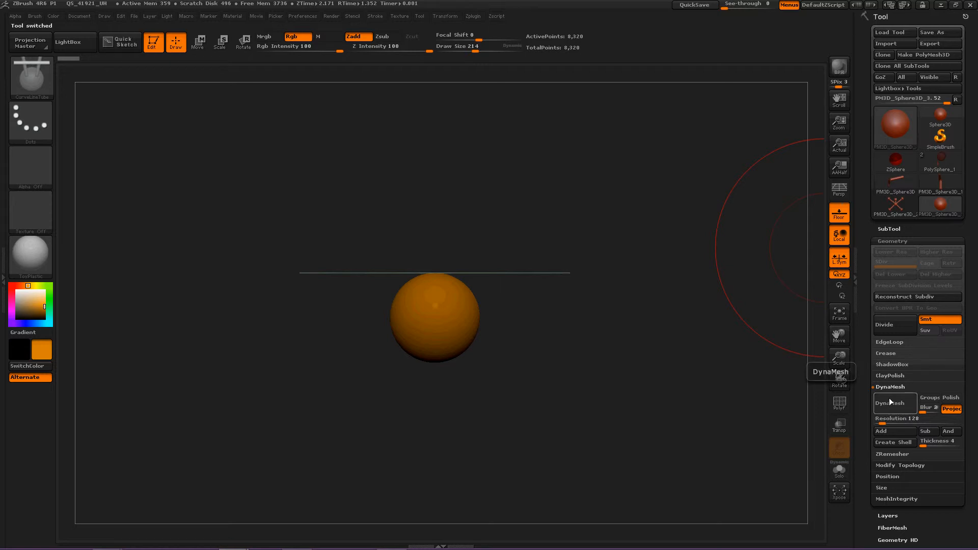
Enable DynaMesh on the plain Sphere3D body
{"action": "left_click", "coordinate": [894, 404]}
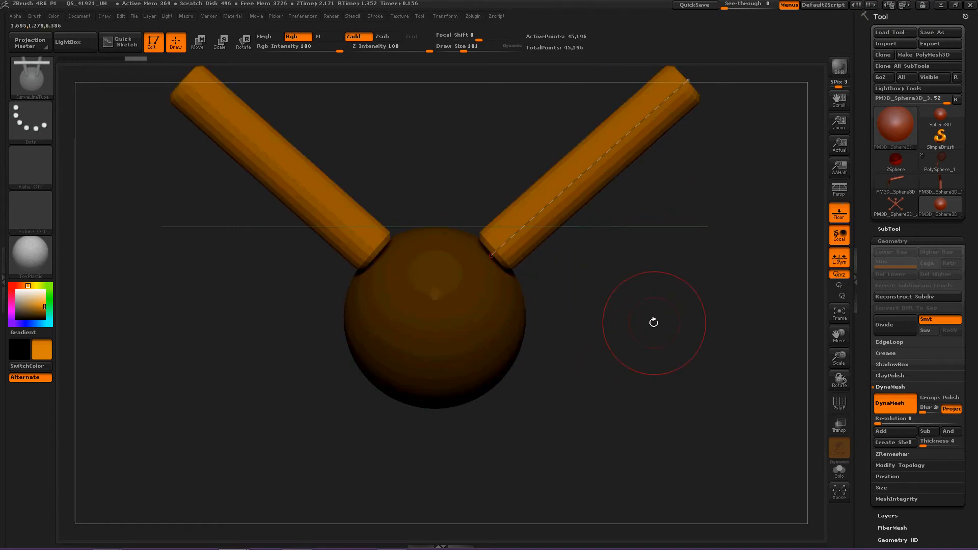
Push the two angled arm tubes into the sphere with Move transpose and fuse via DynaMesh
{"action": "left_click_drag", "start_coordinate": [654, 323], "coordinate": [583, 335]}
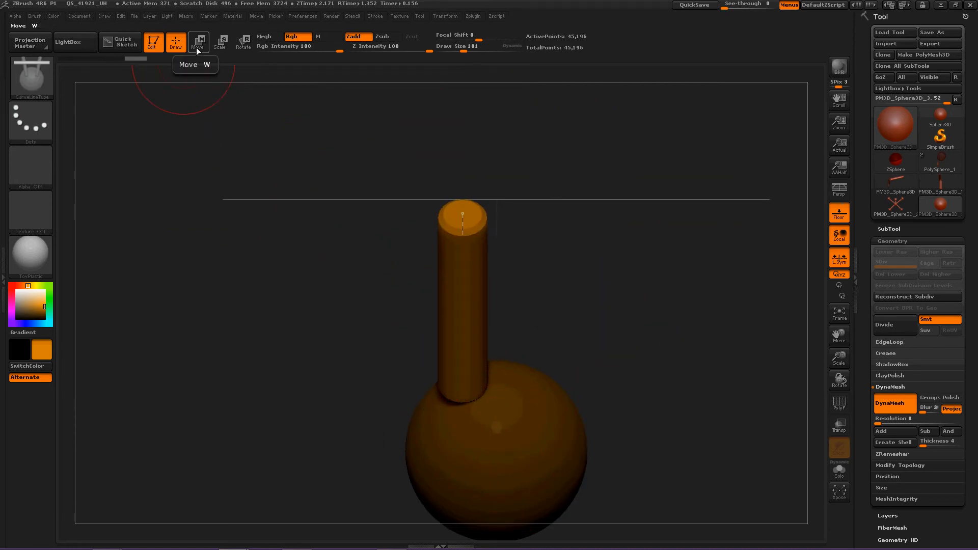
{"action": "left_click", "coordinate": [242, 42]}
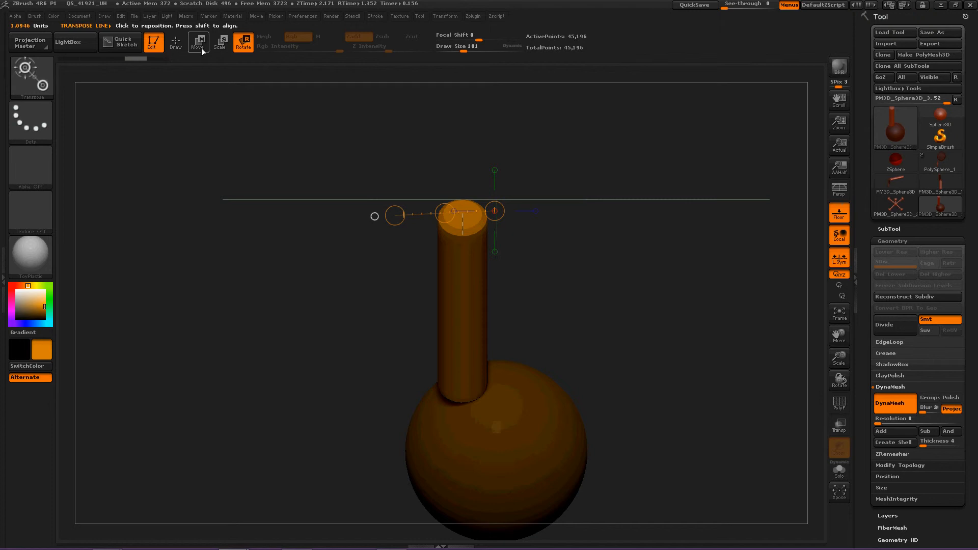
{"action": "left_click", "coordinate": [199, 43]}
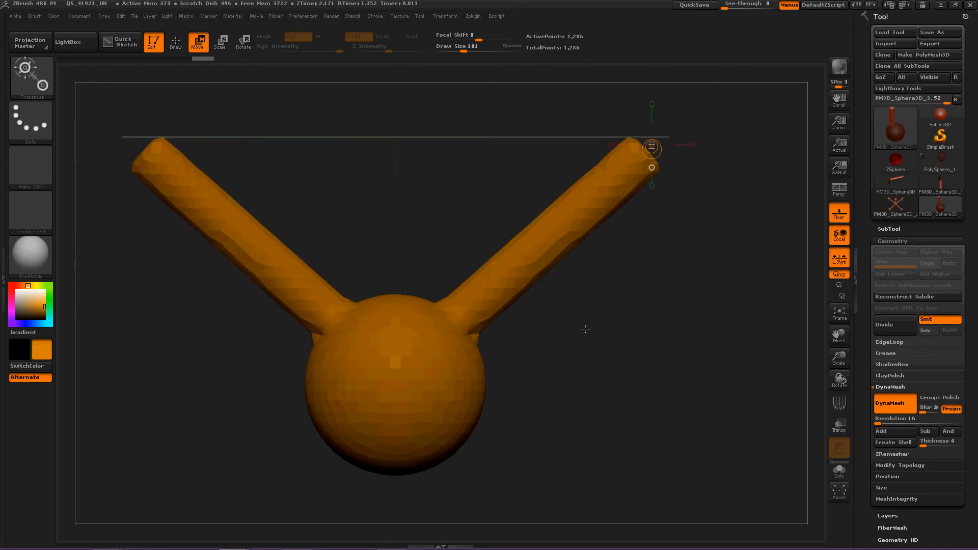
Draw two leg tubes beneath the body with CurveTube and reposition them into an X
{"action": "left_click_drag", "start_coordinate": [587, 330], "coordinate": [567, 304]}
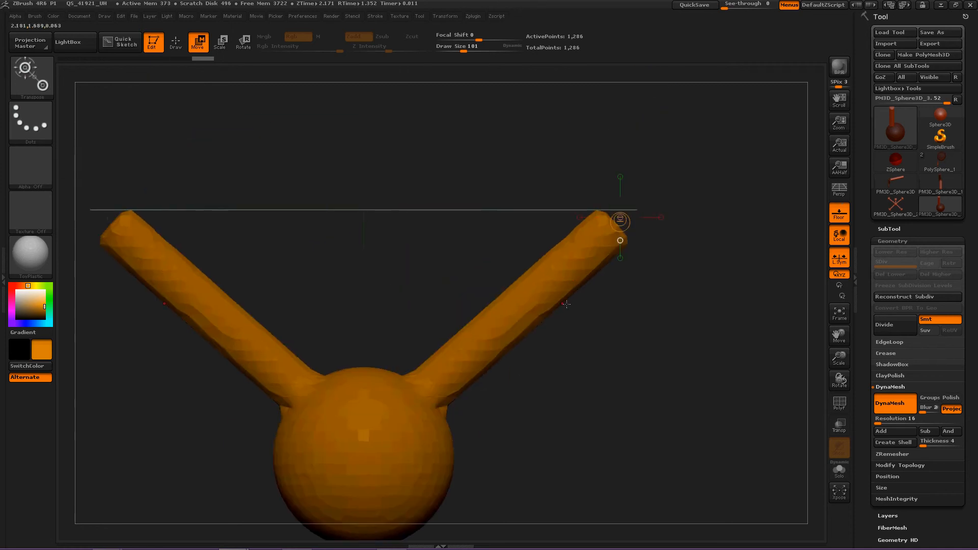
{"action": "left_click", "coordinate": [175, 41]}
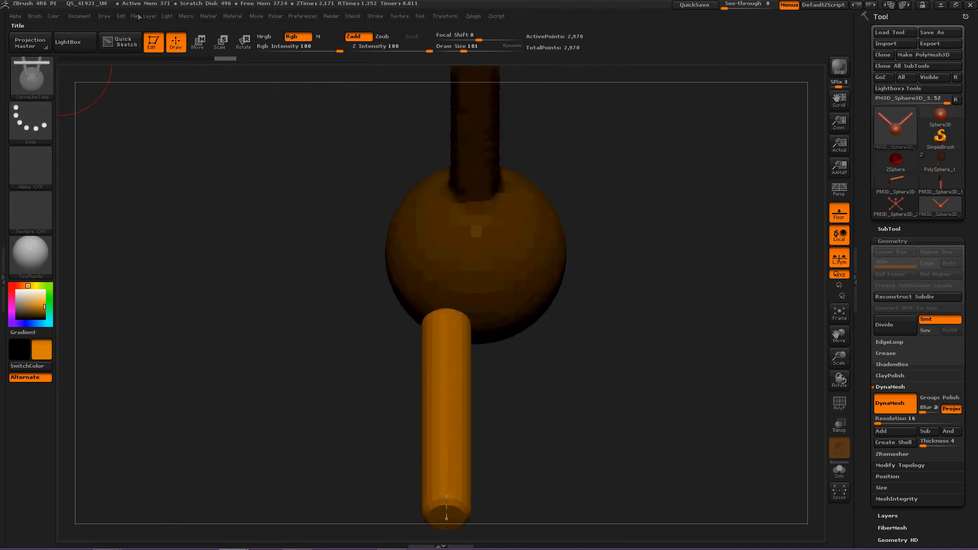
{"action": "left_click", "coordinate": [199, 42]}
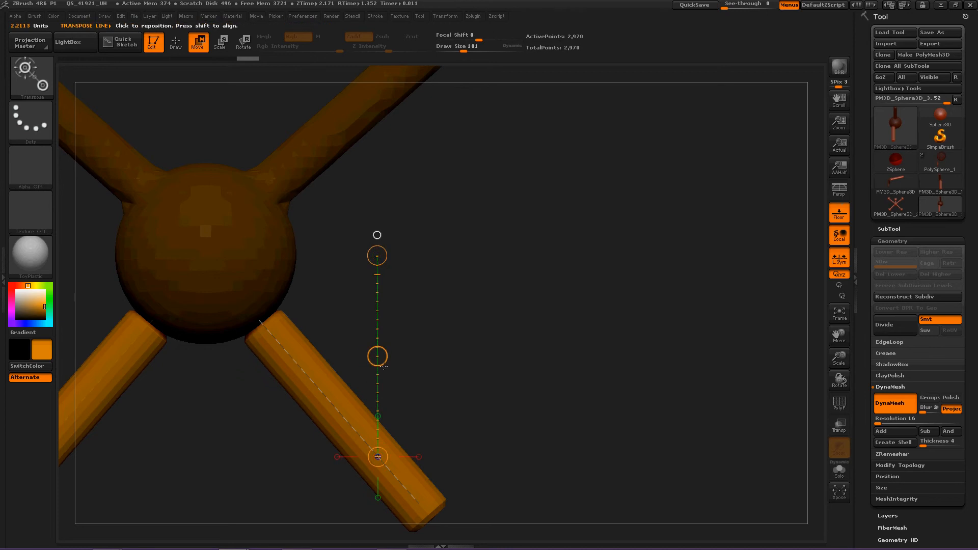
{"action": "mouse_move", "coordinate": [223, 97]}
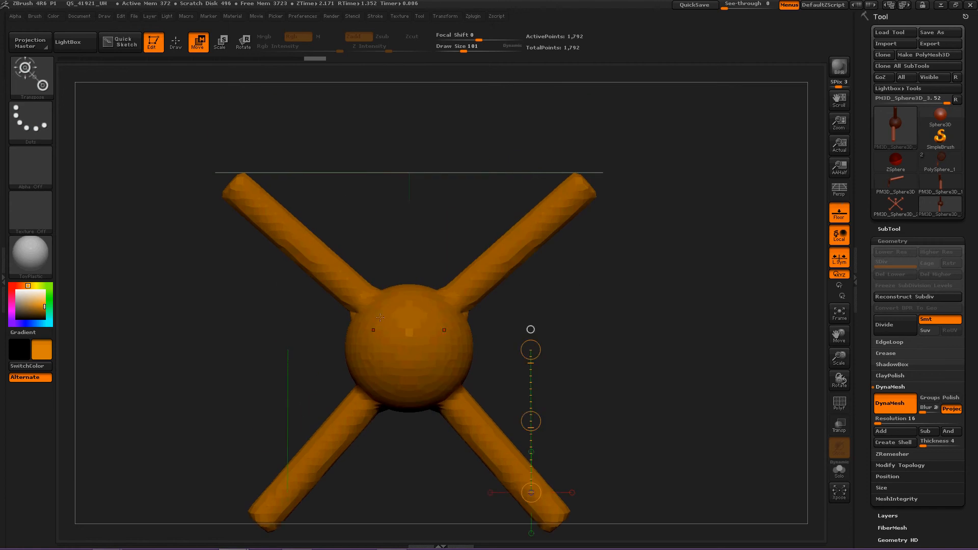
{"action": "mouse_move", "coordinate": [422, 269]}
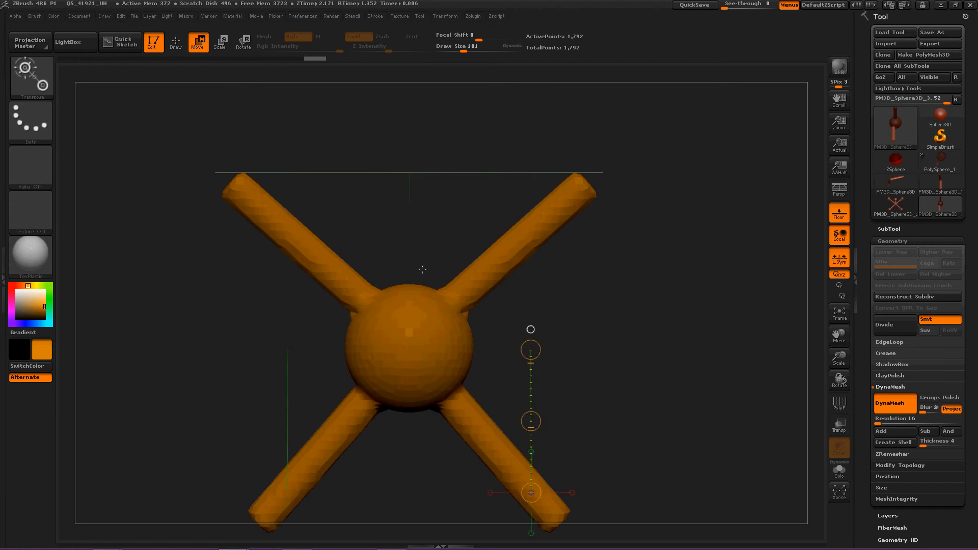
Add thick CurveTube blocks at each limb end as hands and feet
{"action": "left_click", "coordinate": [174, 41]}
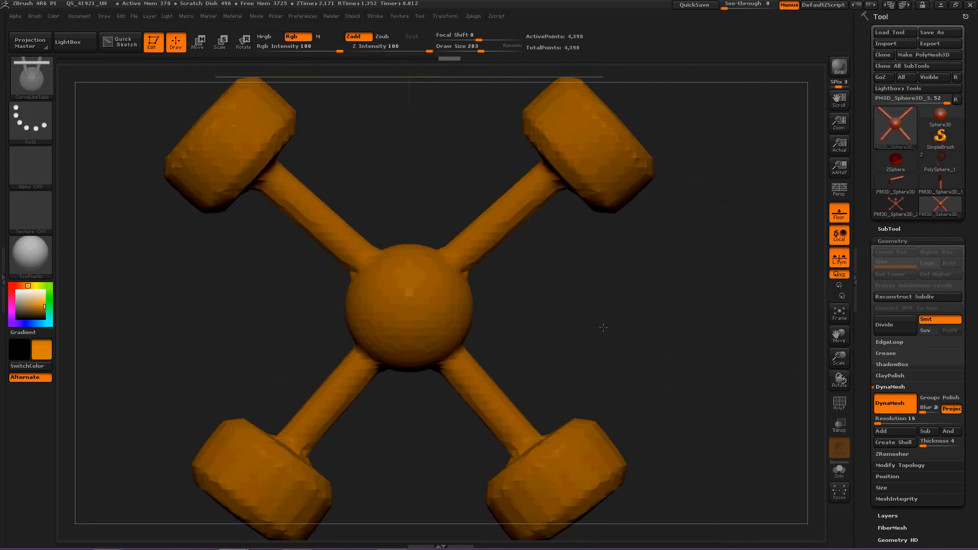
Draw a thin neck tube with reduced Draw Size and move it onto the body's top
{"action": "scroll", "scroll_direction": "down", "scroll_amount": 3}
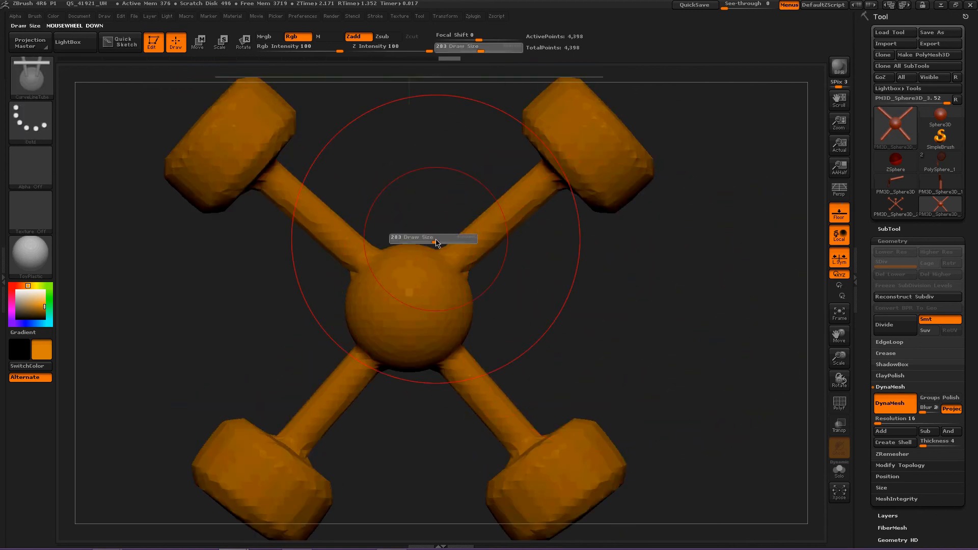
{"action": "scroll", "scroll_direction": "down", "scroll_amount": 3}
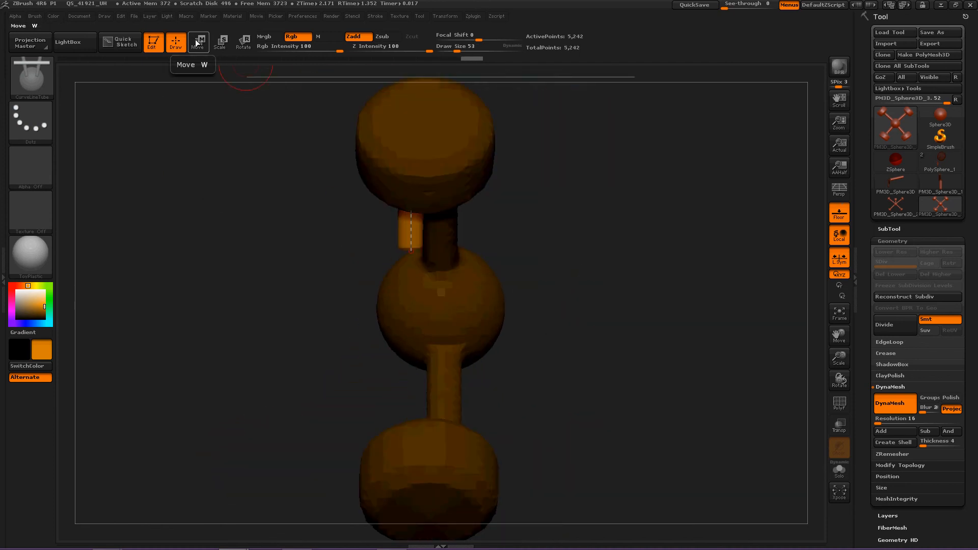
{"action": "left_click", "coordinate": [199, 40]}
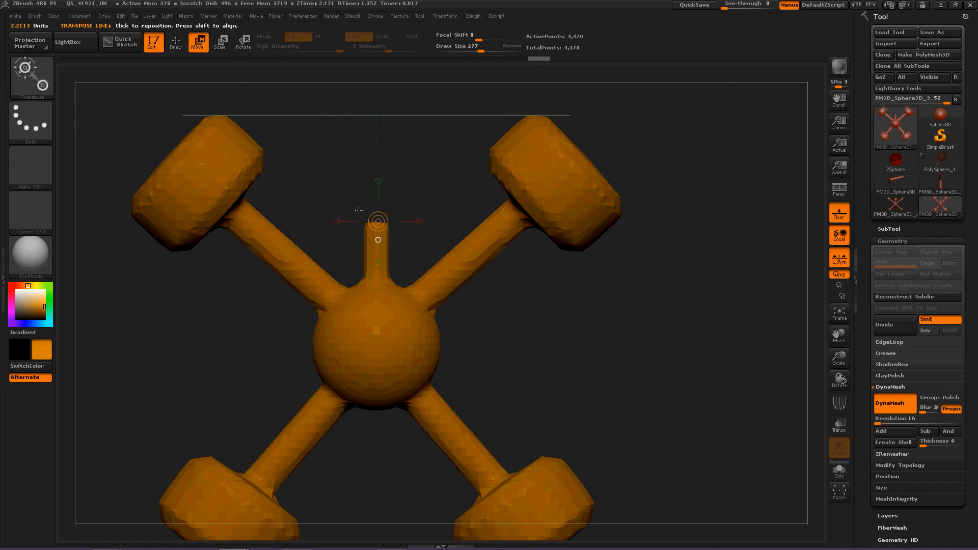
{"action": "left_click", "coordinate": [175, 42]}
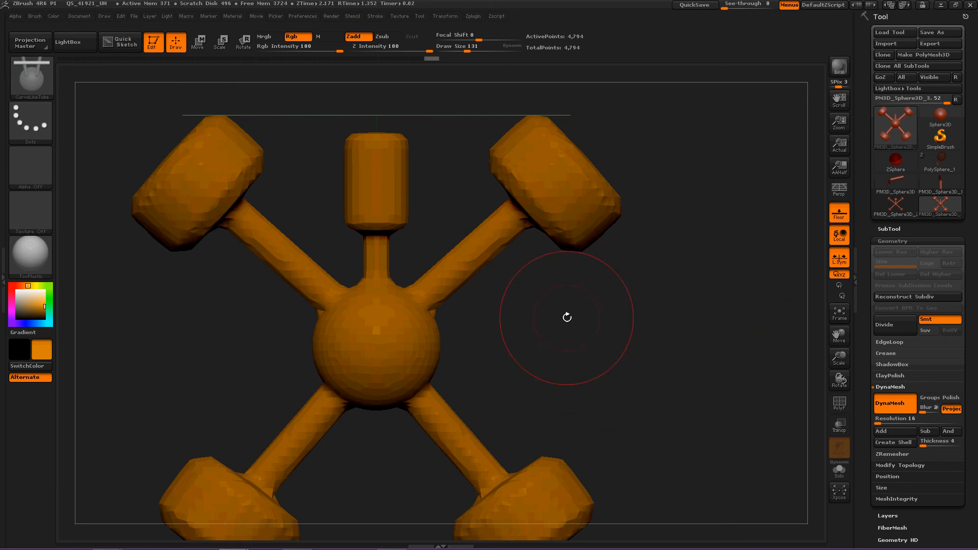
{"action": "mouse_move", "coordinate": [548, 317]}
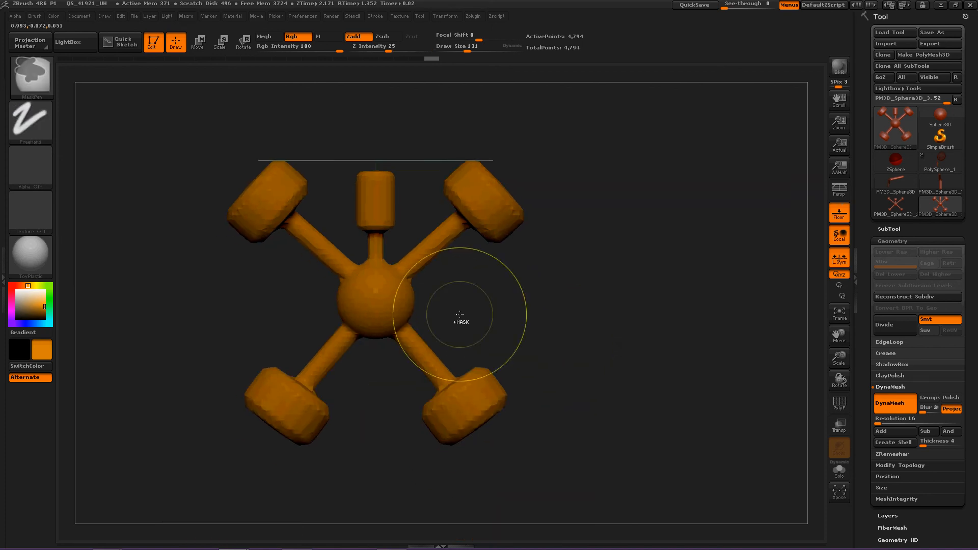
Draw a long thick CurveTube stroke horizontally across the torso
{"action": "left_click_drag", "start_coordinate": [398, 307], "coordinate": [667, 250]}
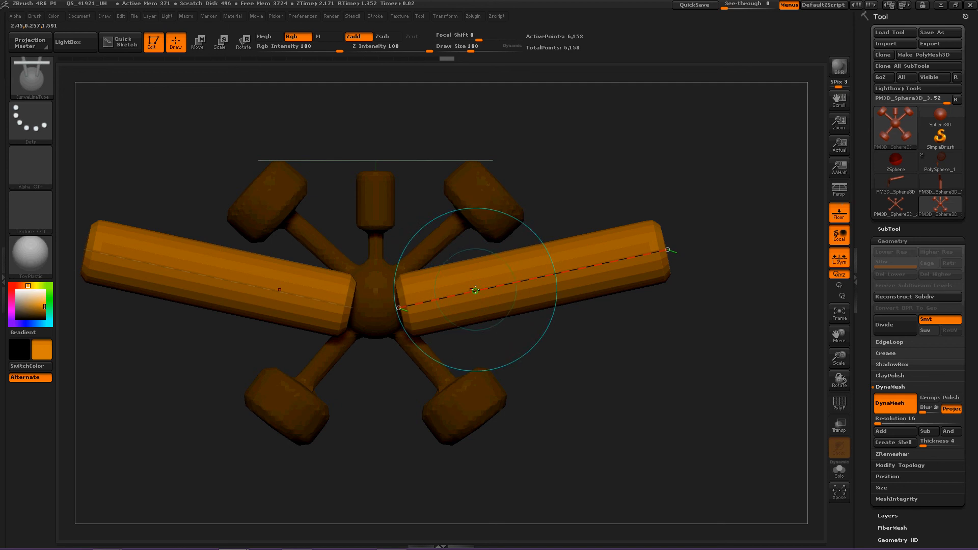